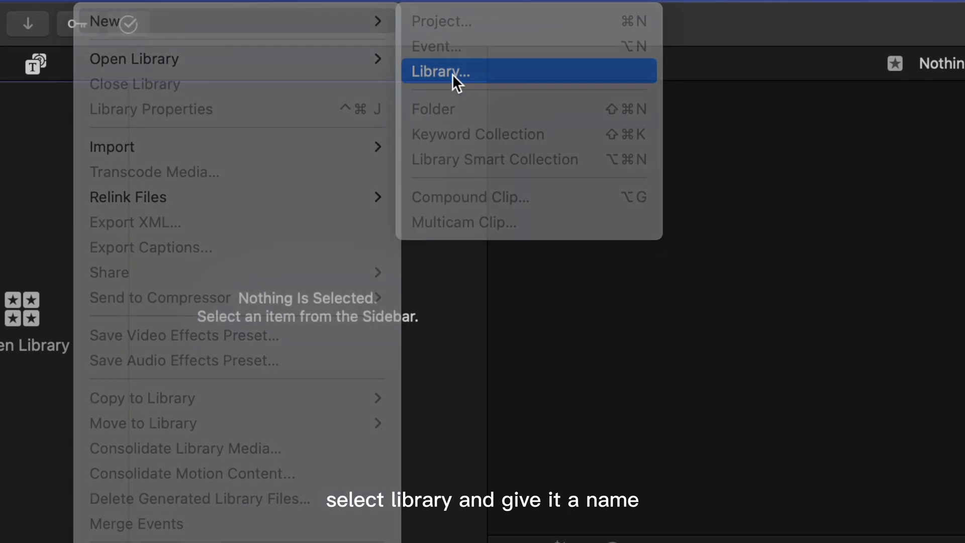
Create a new library named My First Video saved on the Desktop.
{"action": "left_click", "coordinate": [439, 72]}
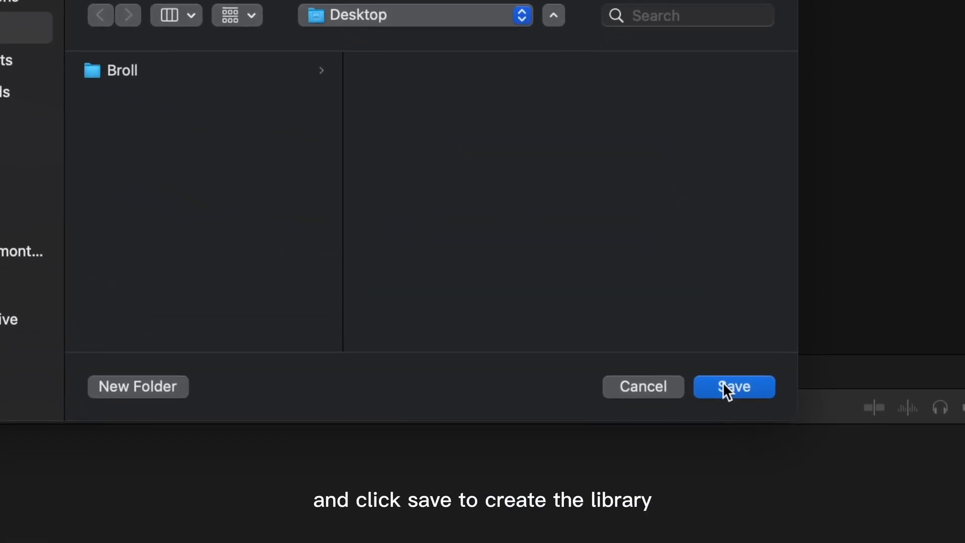
{"action": "left_click", "coordinate": [733, 386]}
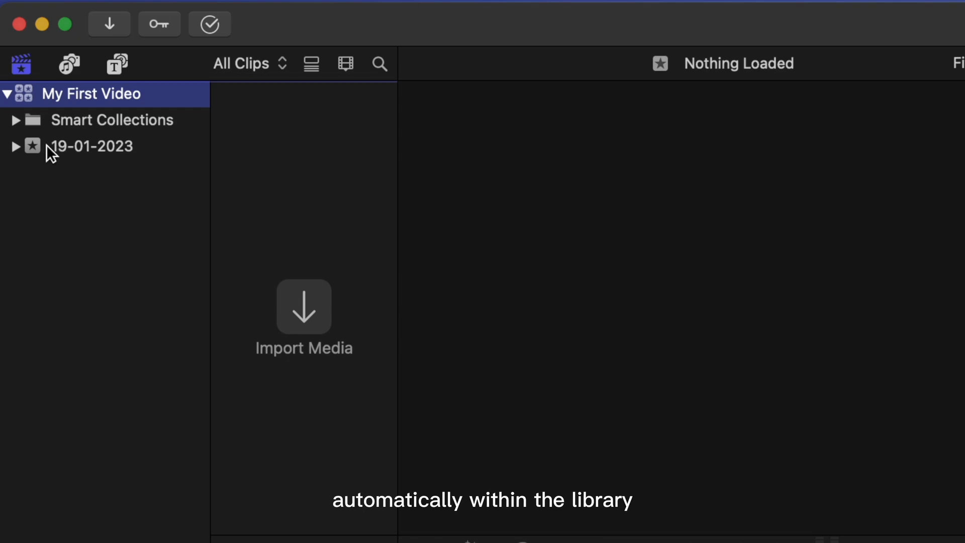
Rename the dated event 19-01-2023 to A-Roll.
{"action": "left_click", "coordinate": [91, 147]}
{"action": "type", "text": "A"}
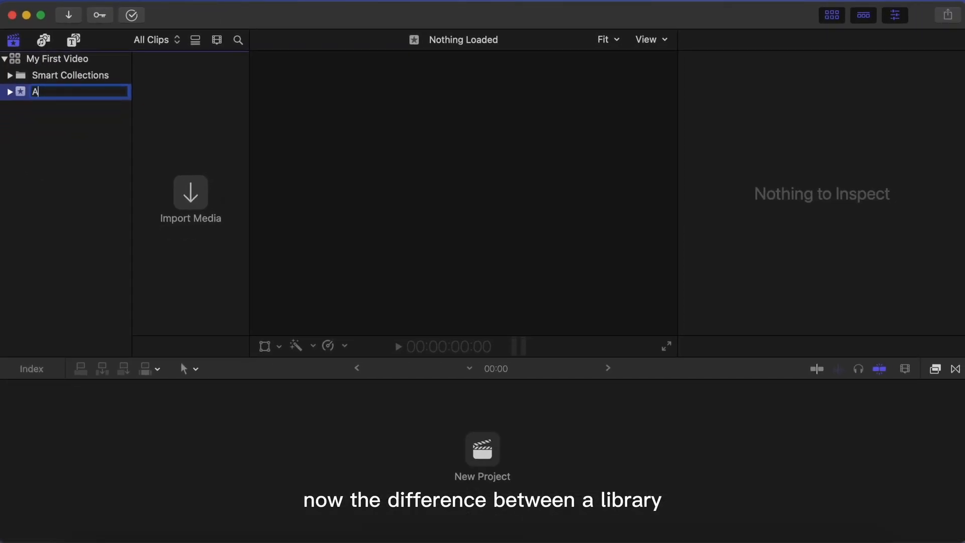
{"action": "type", "text": "-Roll"}
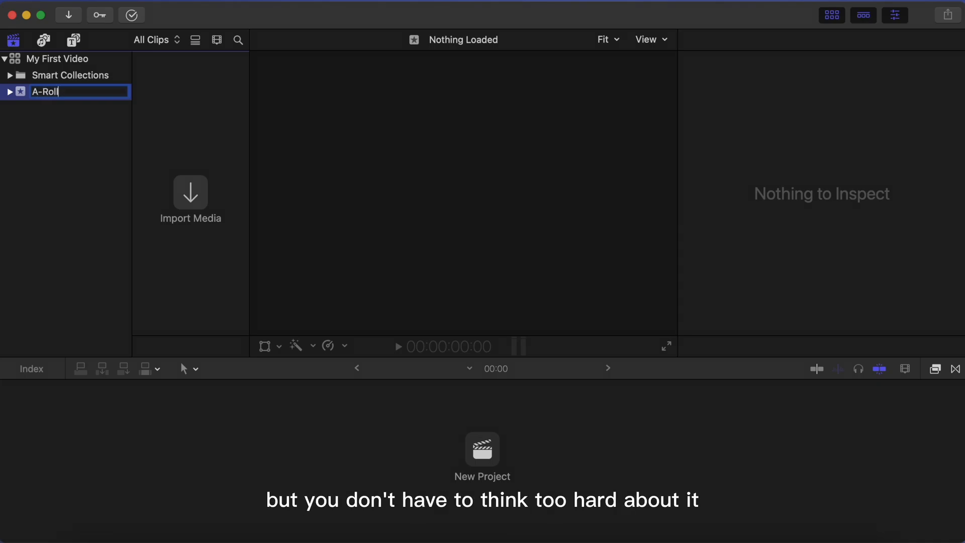
{"action": "key", "text": "Return"}
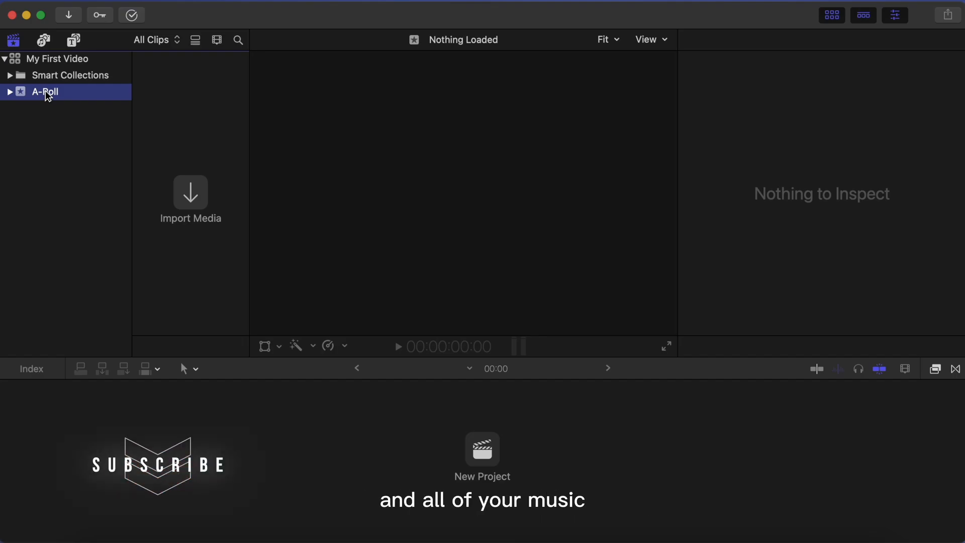
Add a new event named B-Roll alongside A-Roll in the library.
{"action": "right_click", "coordinate": [45, 92]}
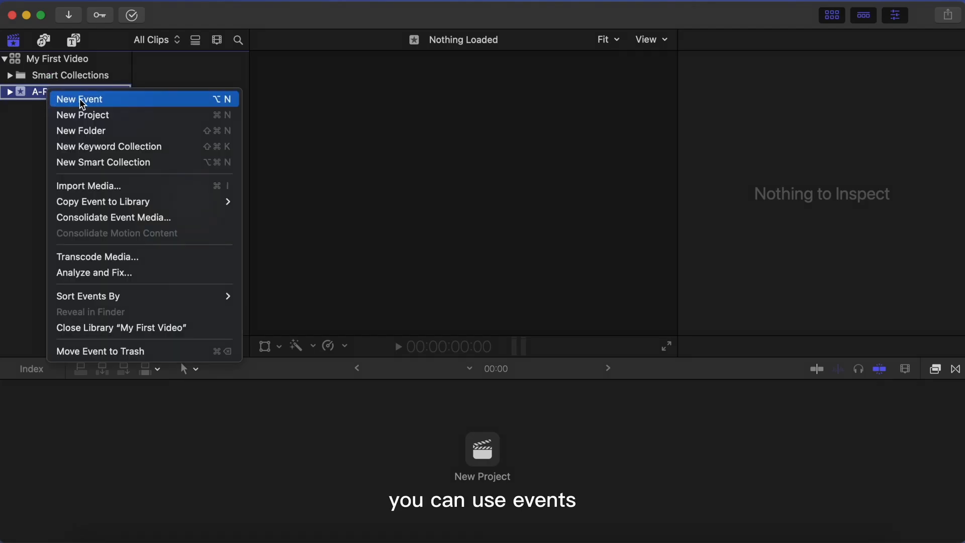
{"action": "left_click", "coordinate": [78, 98]}
{"action": "type", "text": "B-Roll"}
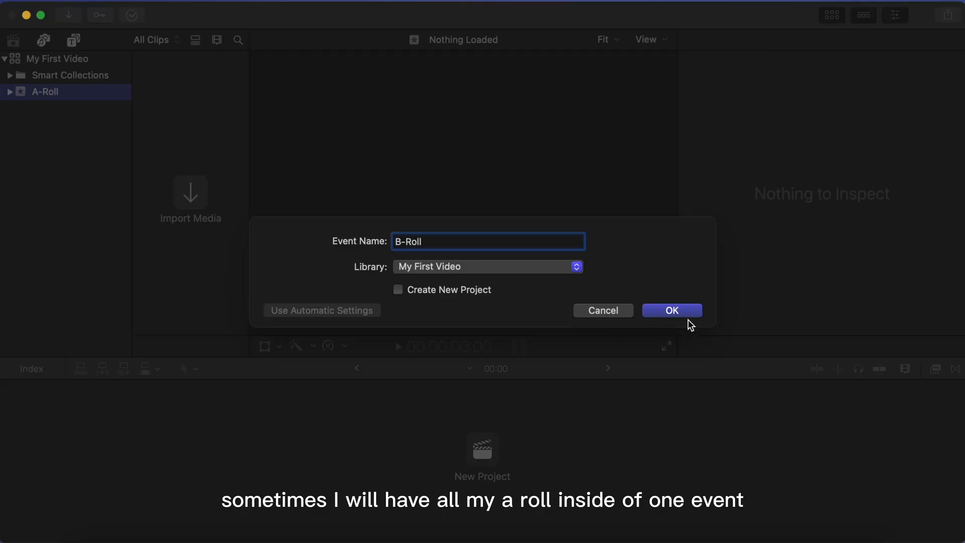
{"action": "left_click", "coordinate": [671, 310]}
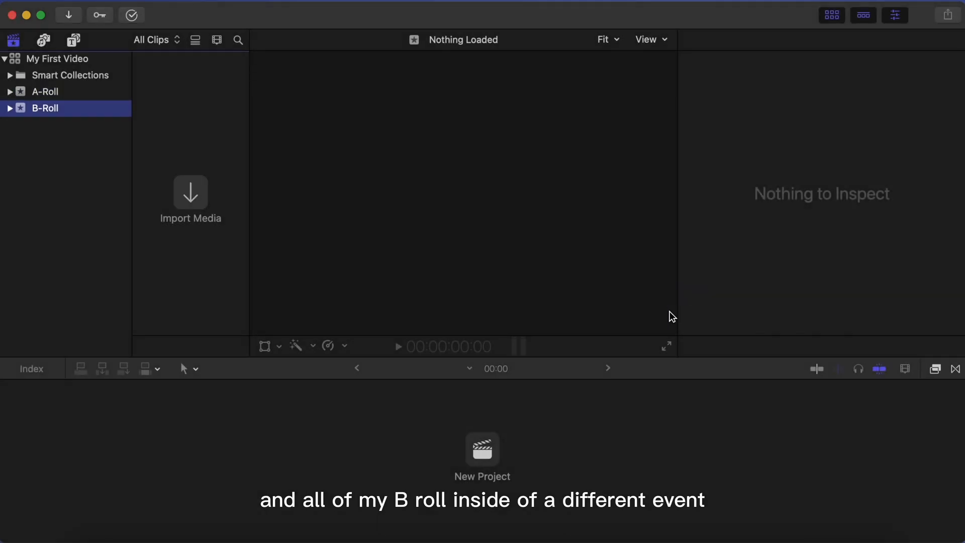
{"action": "mouse_move", "coordinate": [263, 190]}
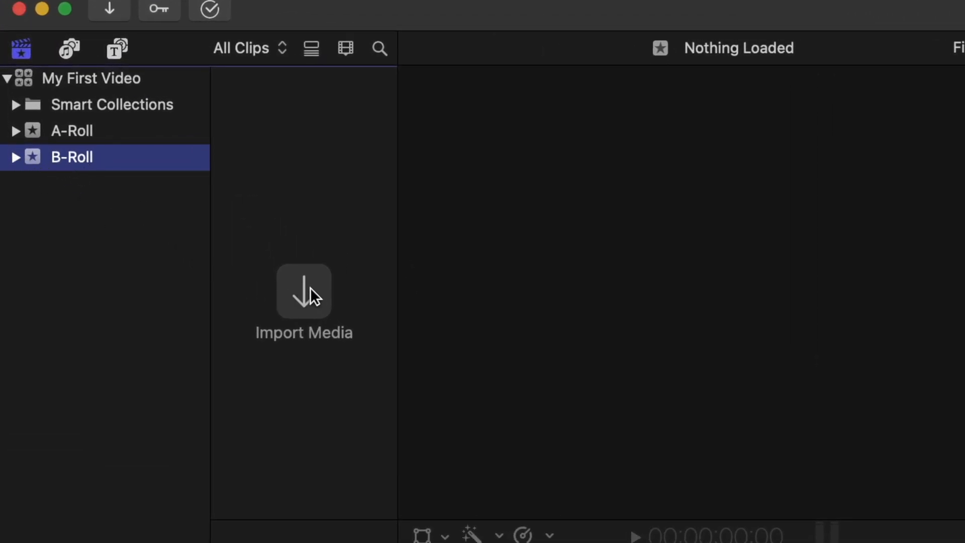
Import the Desktop Broll folder's footage into the existing B-Roll event.
{"action": "left_click", "coordinate": [303, 291]}
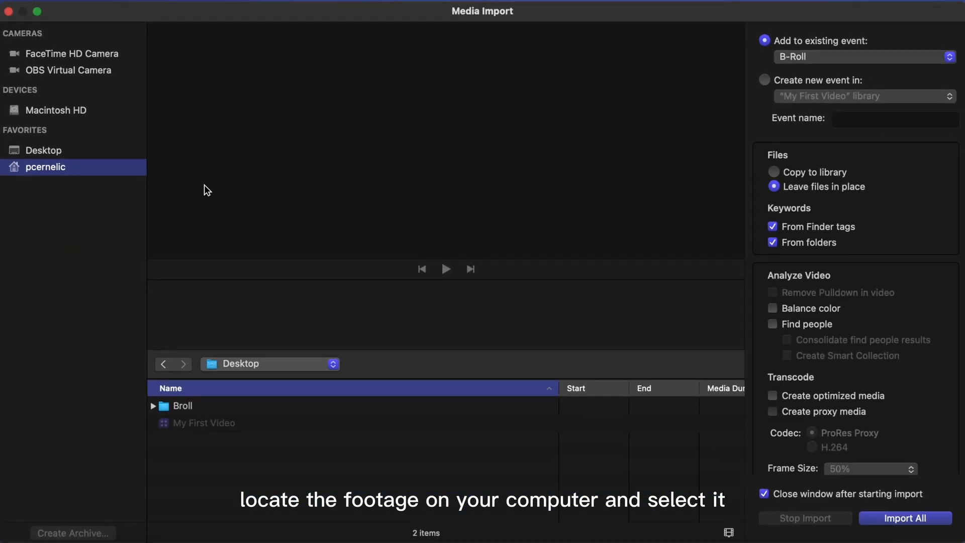
{"action": "left_click", "coordinate": [269, 364]}
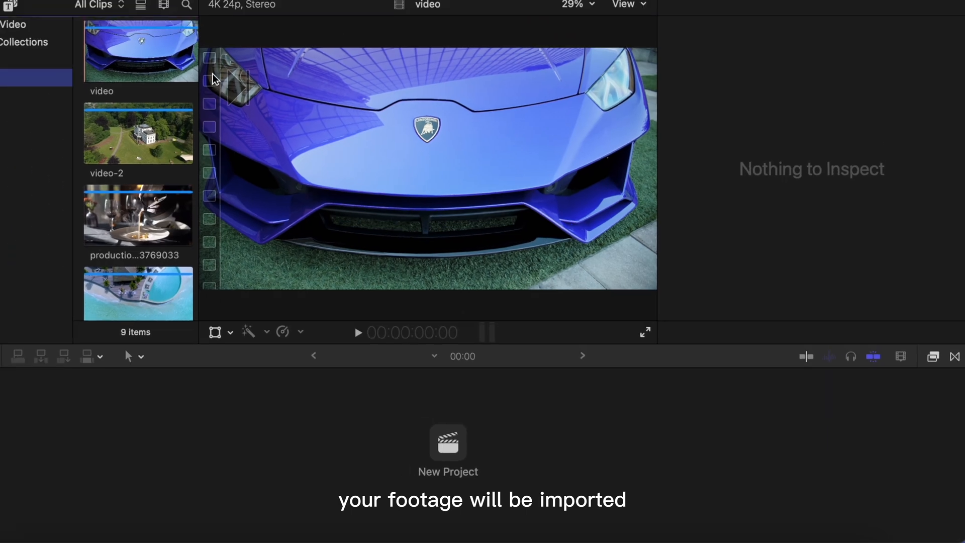
Expand B-Roll's keyword collections and browse the Footage, then Broll clips.
{"action": "left_click", "coordinate": [196, 40]}
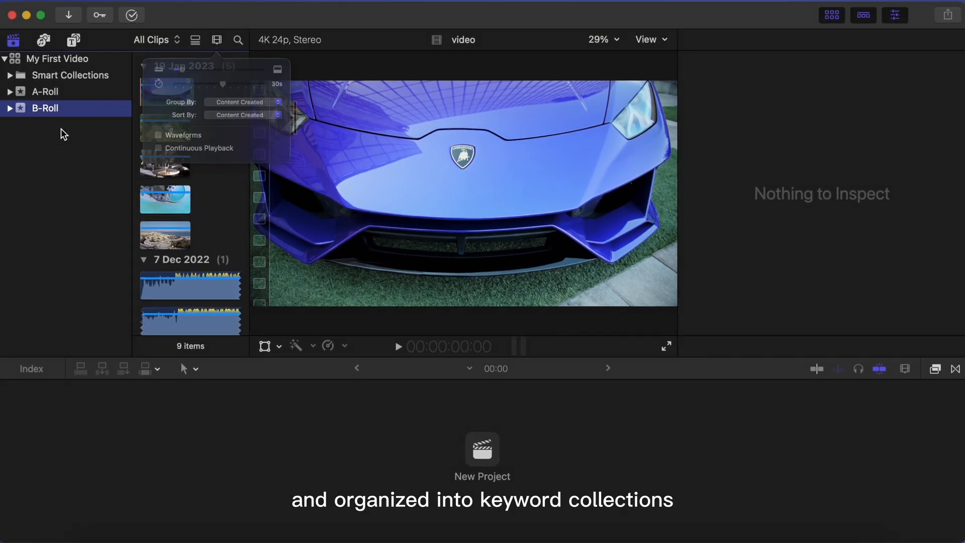
{"action": "left_click", "coordinate": [11, 107]}
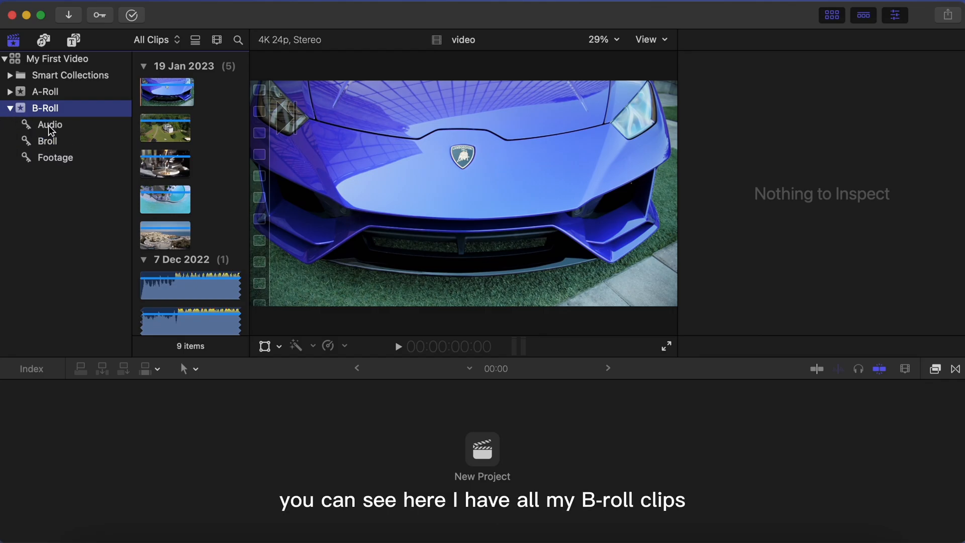
{"action": "left_click", "coordinate": [50, 124]}
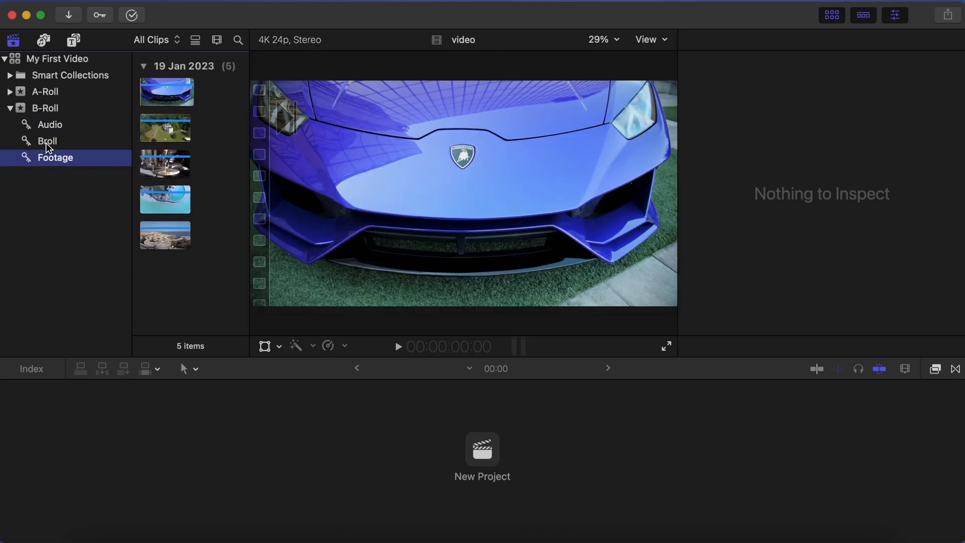
{"action": "left_click", "coordinate": [48, 141]}
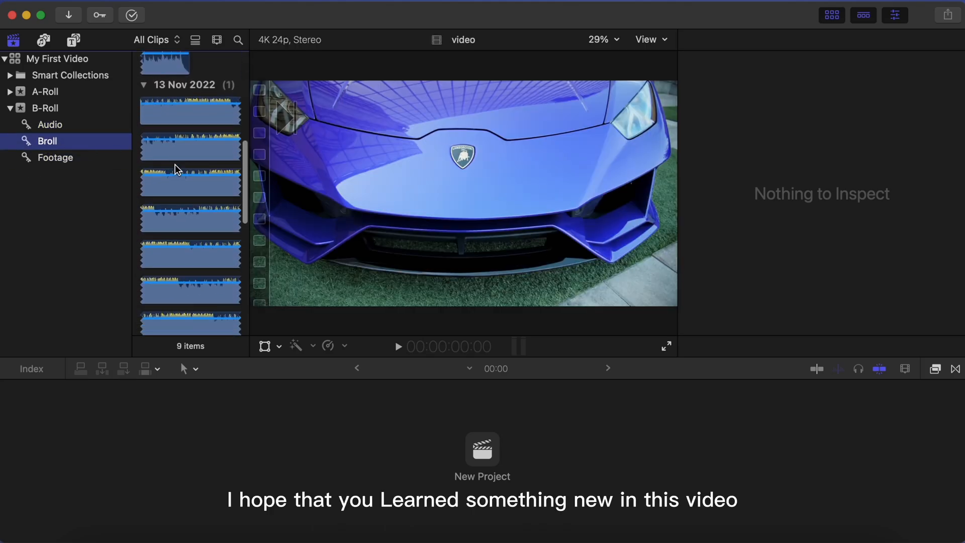